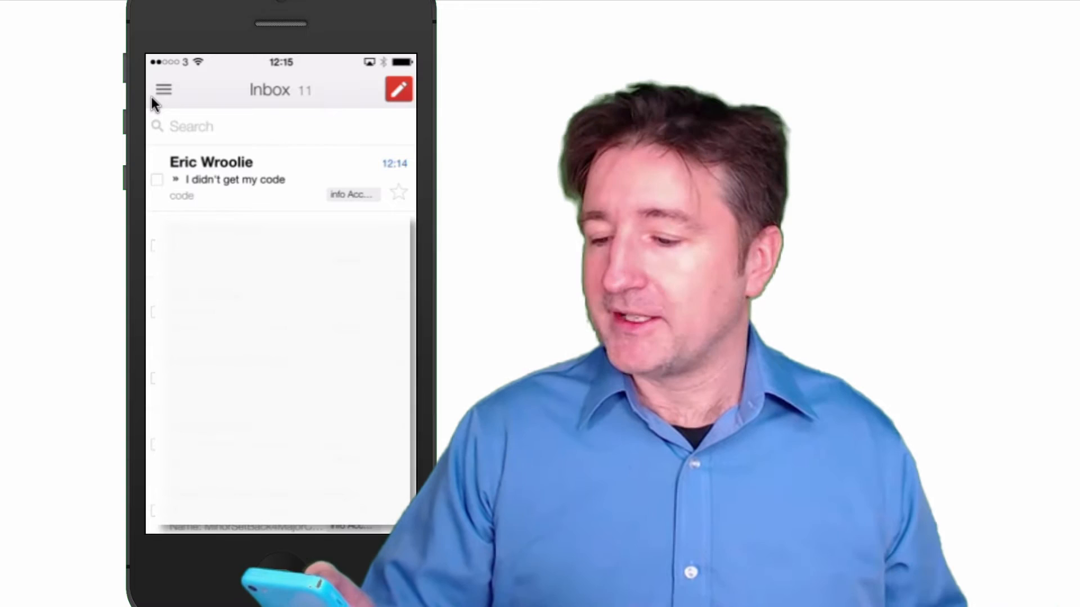
# Open the 'I didn't get my code' email and choose Reply from its reply options.
pyautogui.click(234, 179)
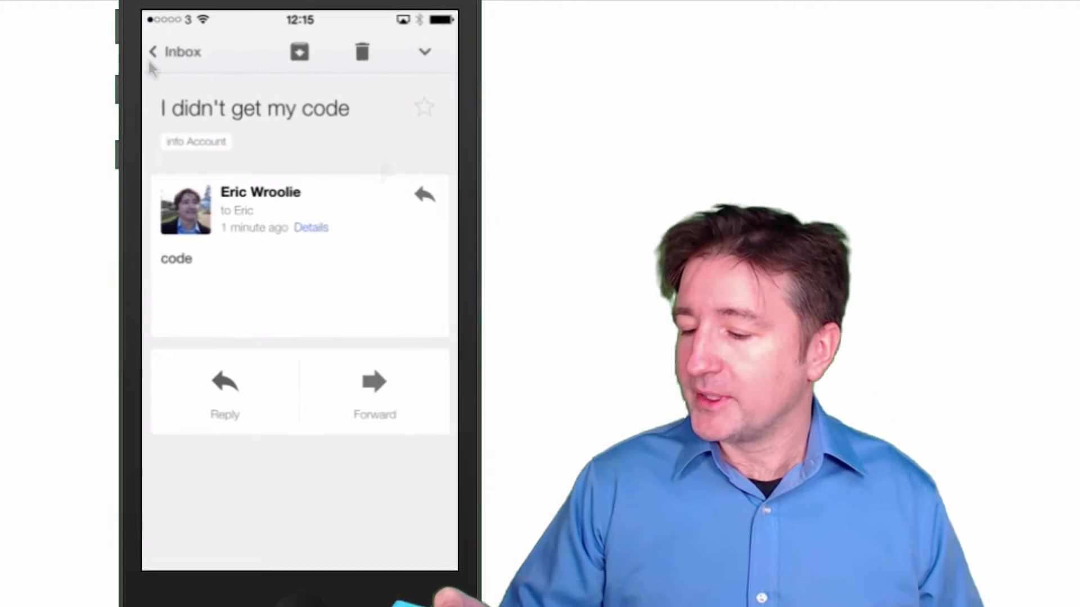
pyautogui.click(224, 389)
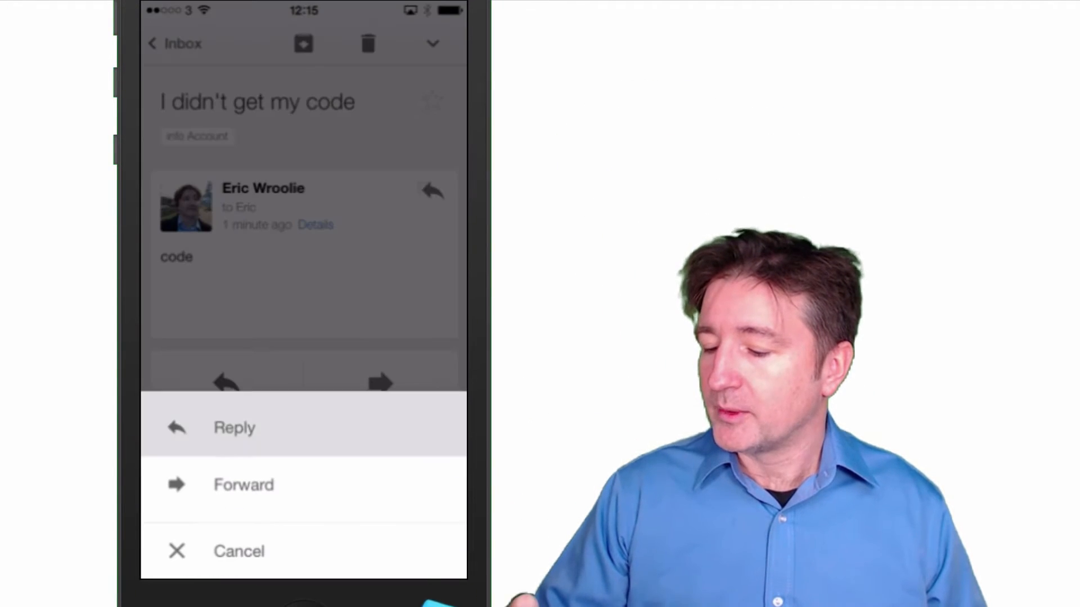
pyautogui.click(234, 427)
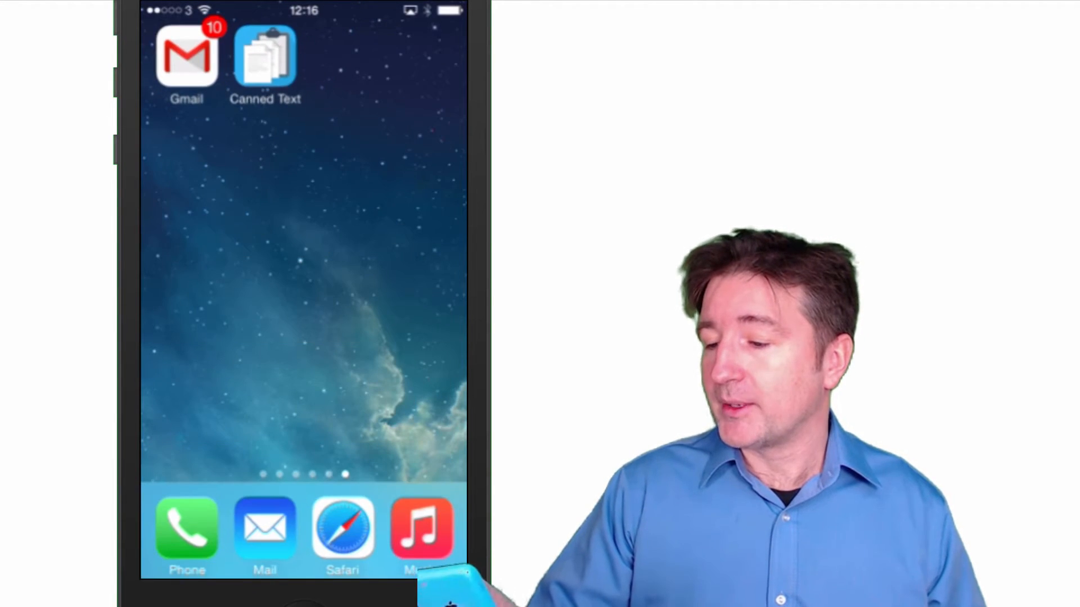
# Launch Canned Text from the home screen, ending up in Gmail's reply to the code email.
pyautogui.click(265, 58)
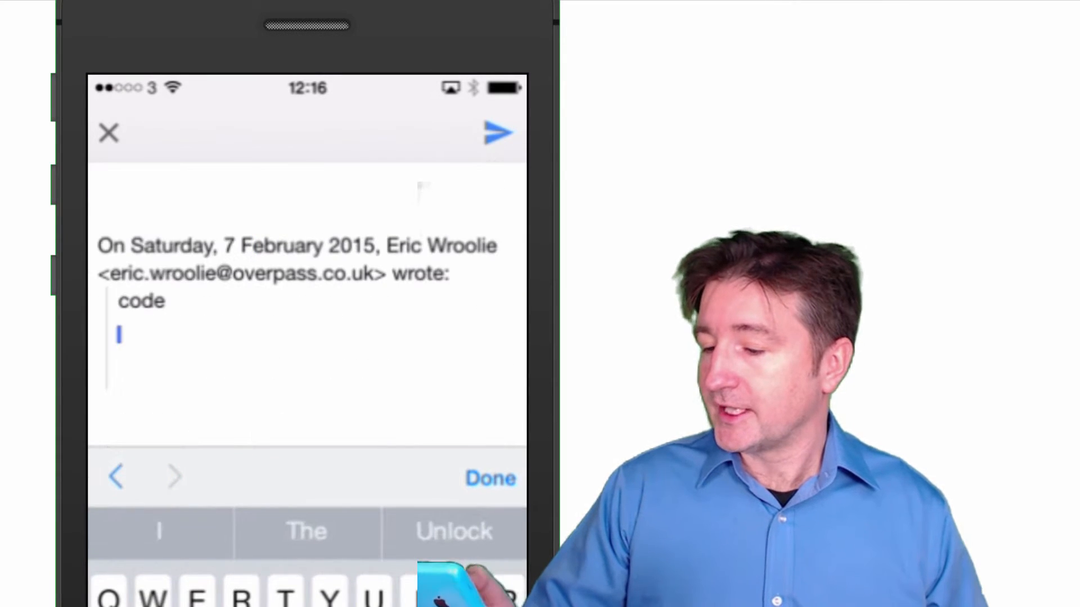
# Tap into the body of the unsent reply to the code email.
pyautogui.click(120, 335)
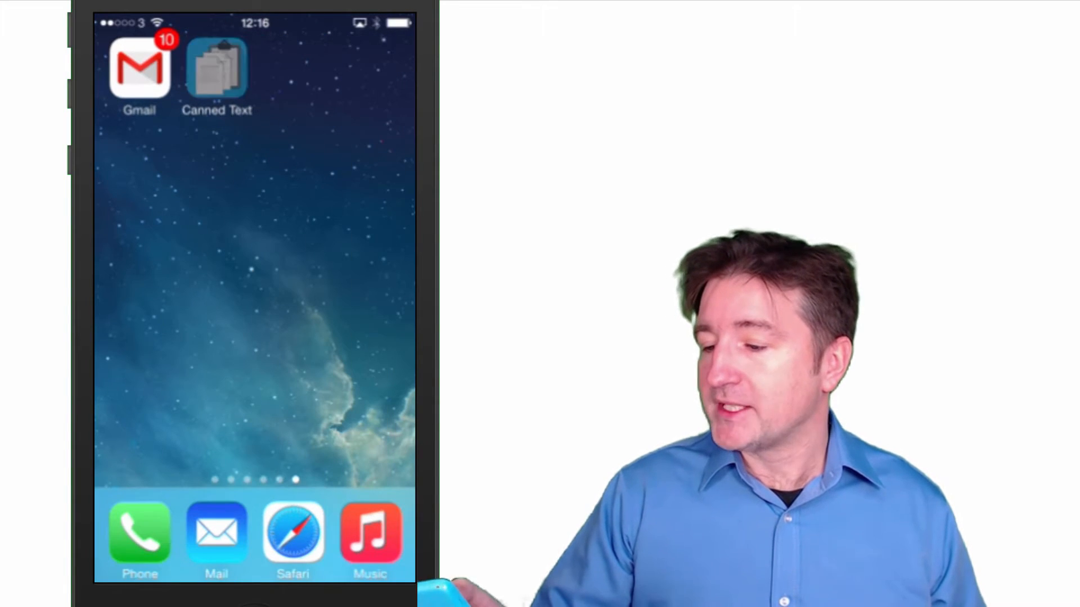
# Relaunch Canned Text and scroll through the four saved snippets.
pyautogui.click(216, 72)
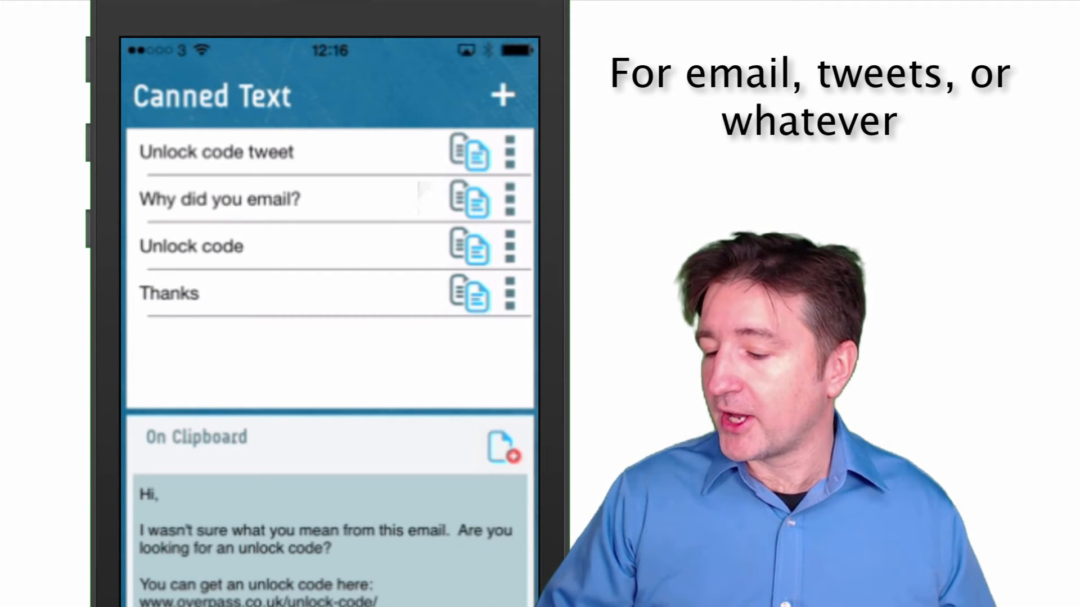
pyautogui.scroll(-3)
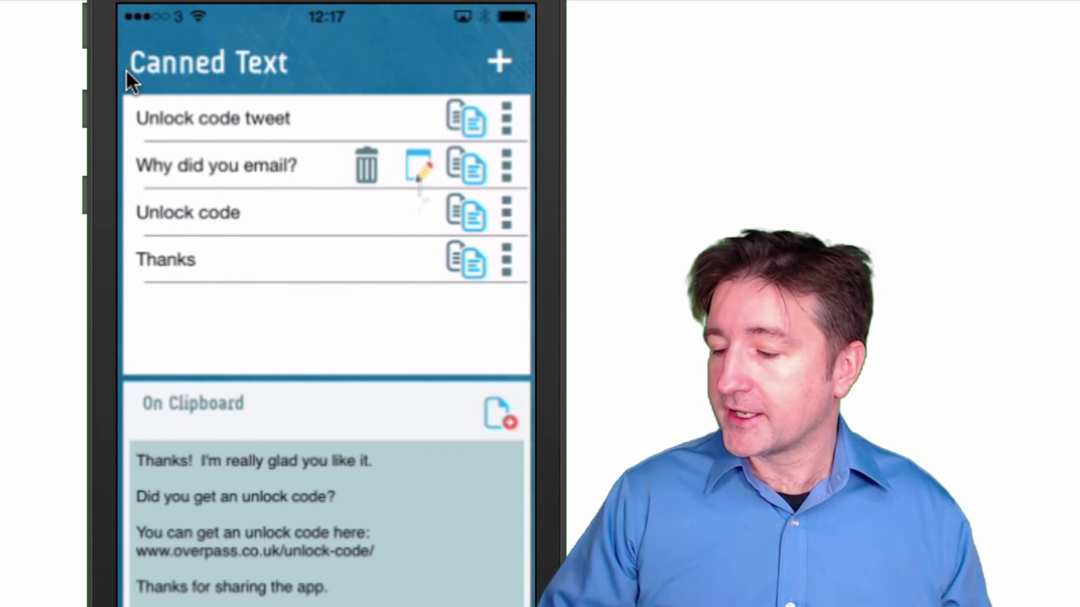
# Open the 'Why did you email?' snippet in the editor and save it.
pyautogui.click(417, 165)
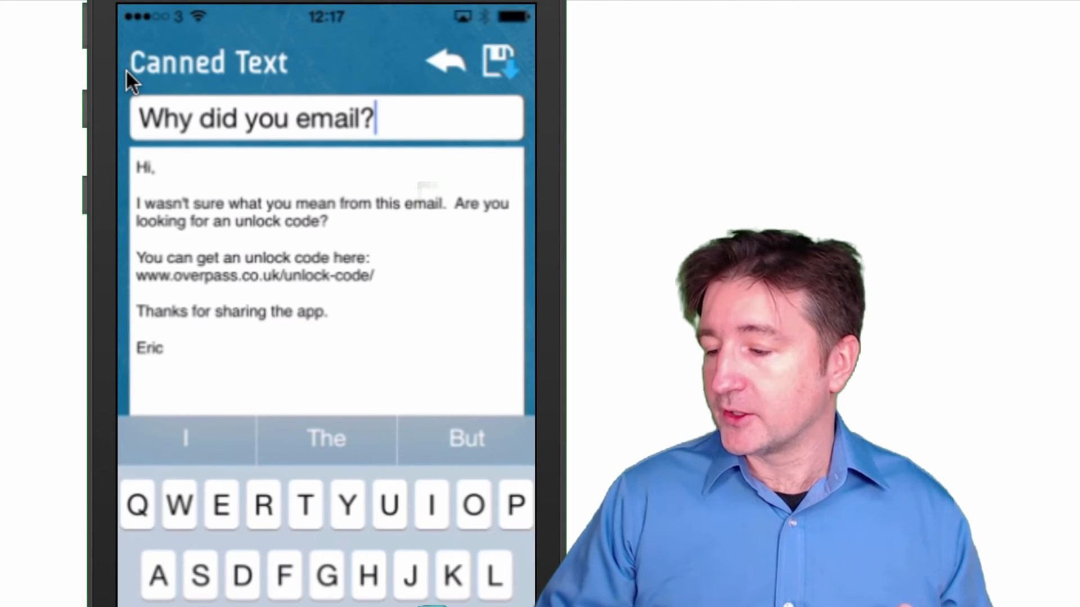
pyautogui.click(444, 60)
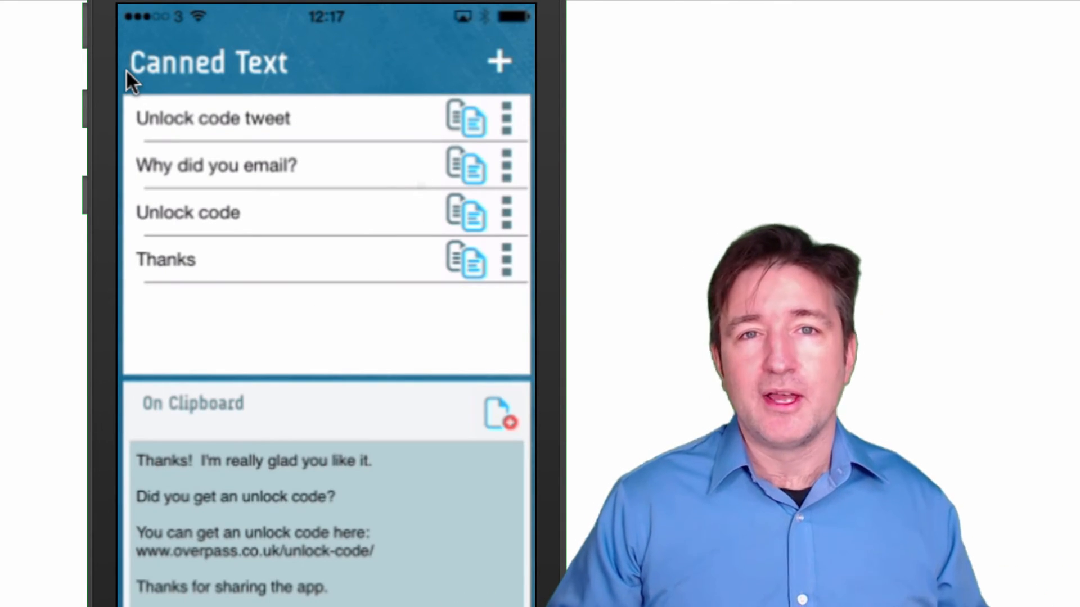